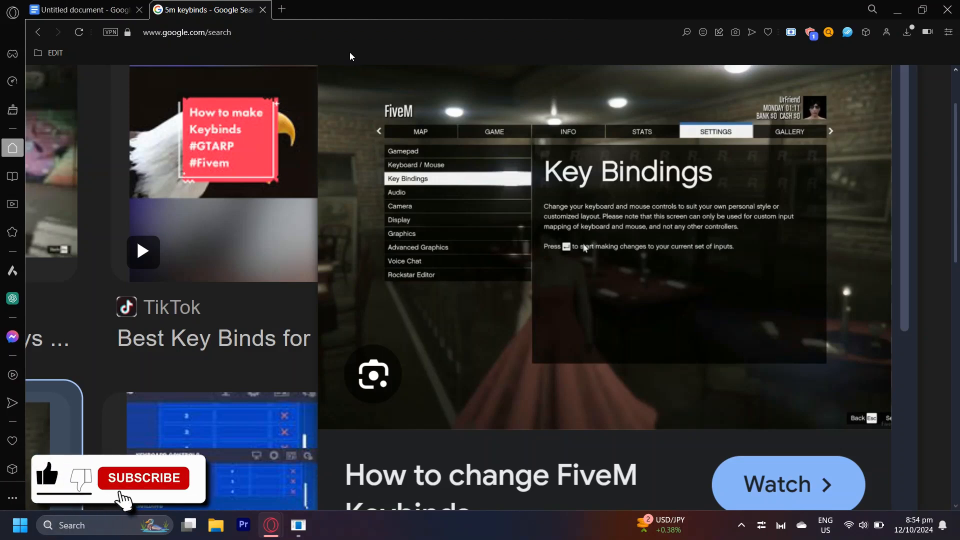
Switch to the Untitled document tab holding the FiveM push-to-talk steps.
left_click(143, 478)
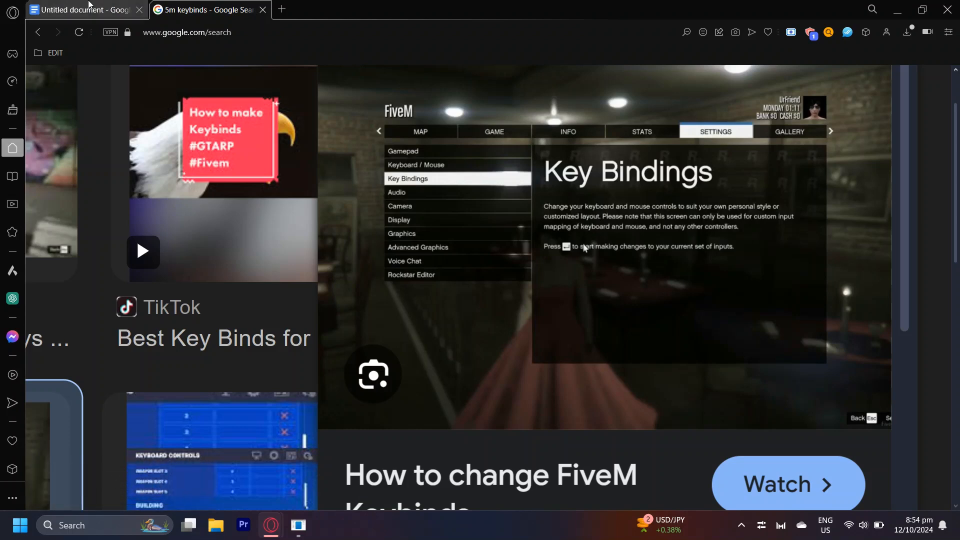
left_click(85, 9)
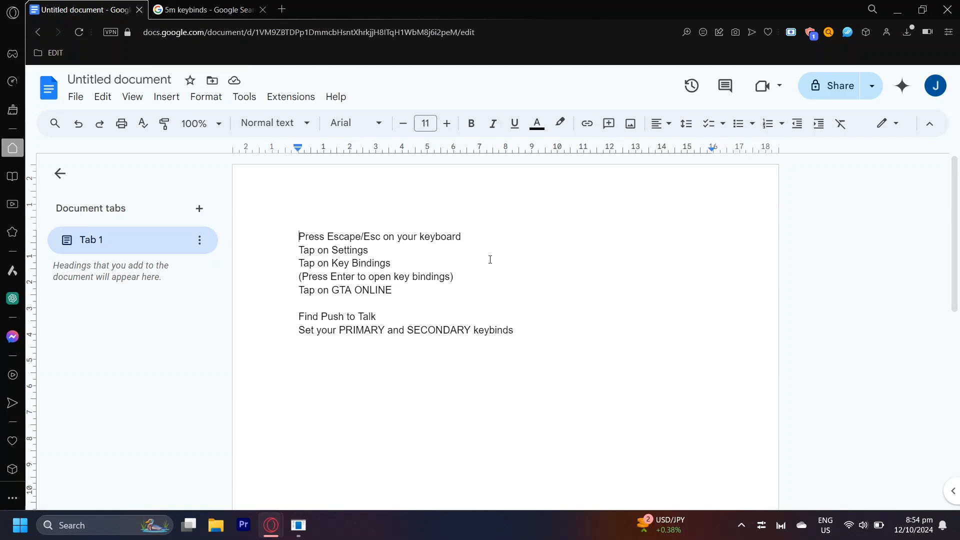
Check the steps document, selecting and deselecting 'GTA ONLINE', then return to the 5m keybinds image results.
left_click(205, 9)
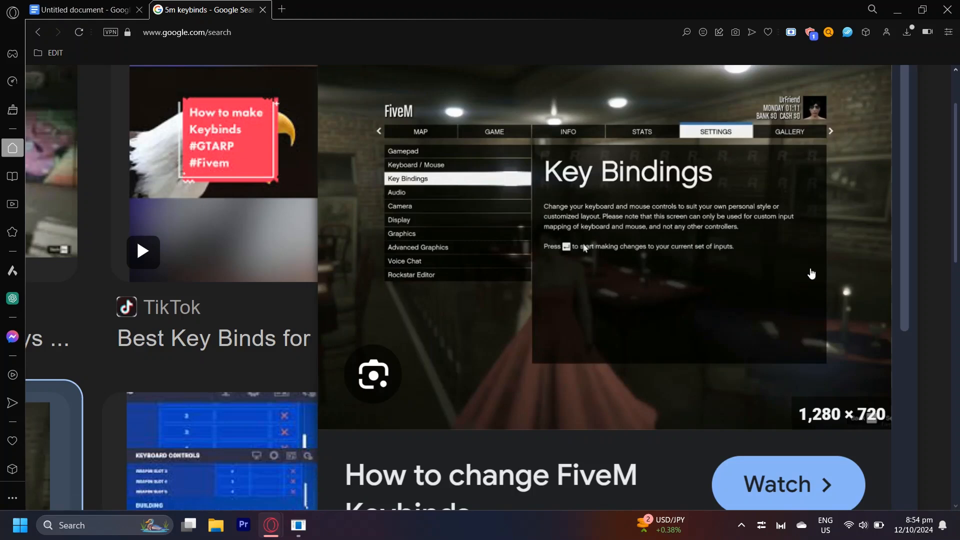
mouse_move(643, 147)
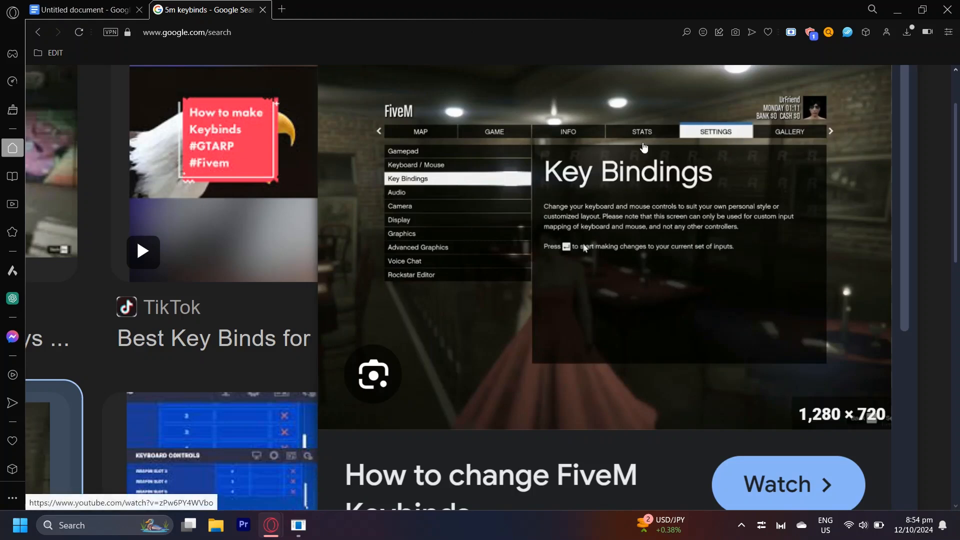
mouse_move(707, 141)
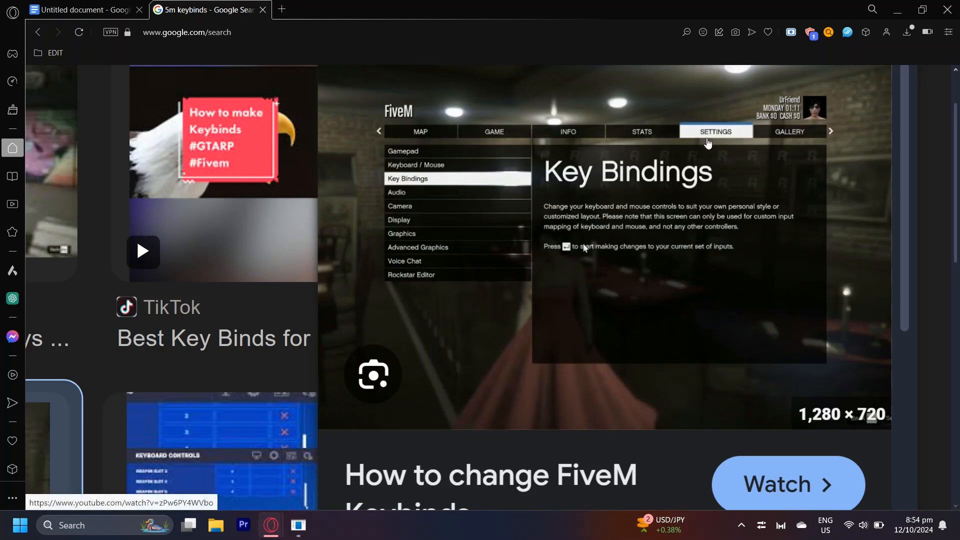
mouse_move(534, 170)
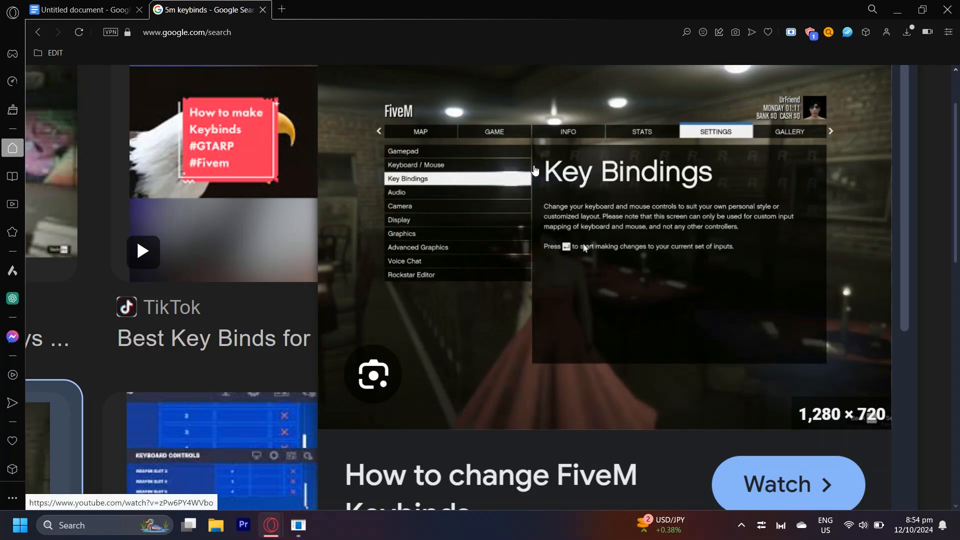
mouse_move(236, 115)
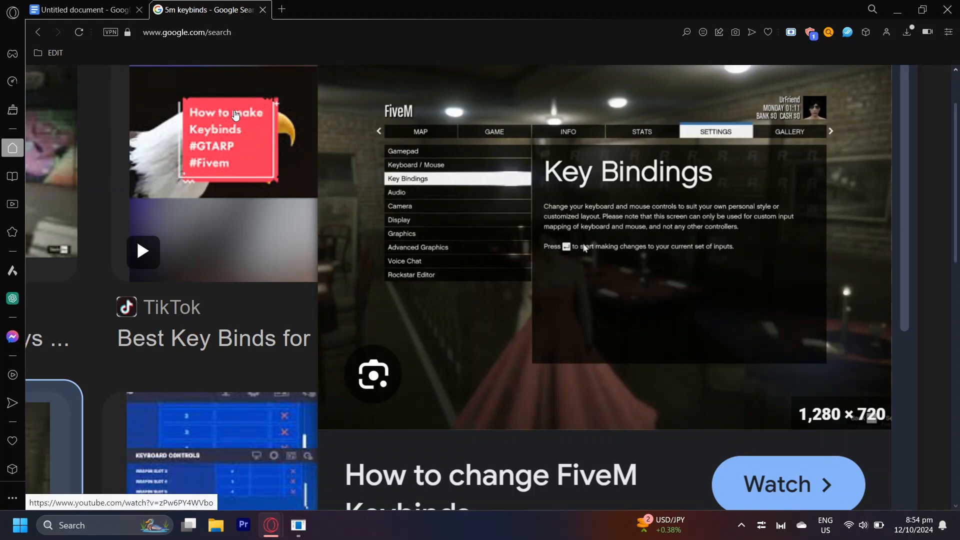
left_click(85, 10)
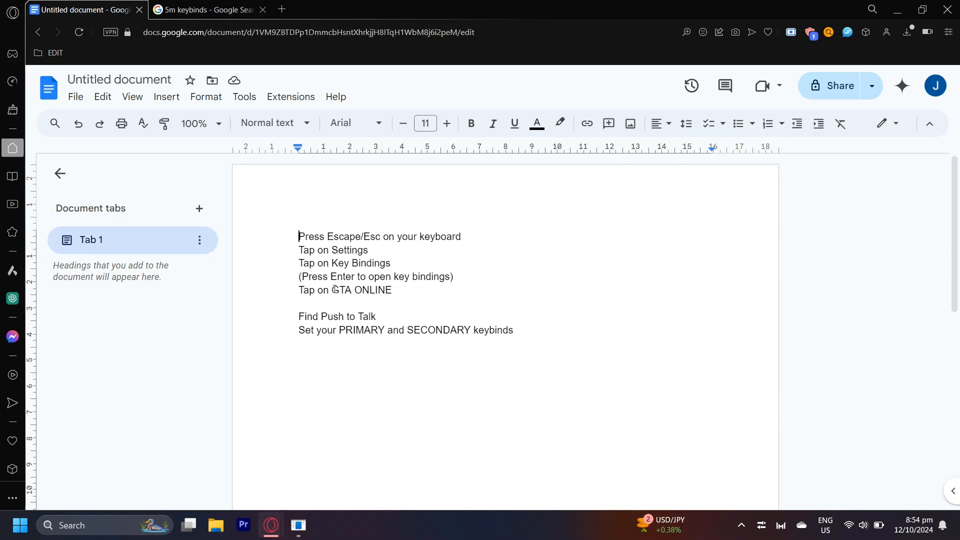
double_click(361, 289)
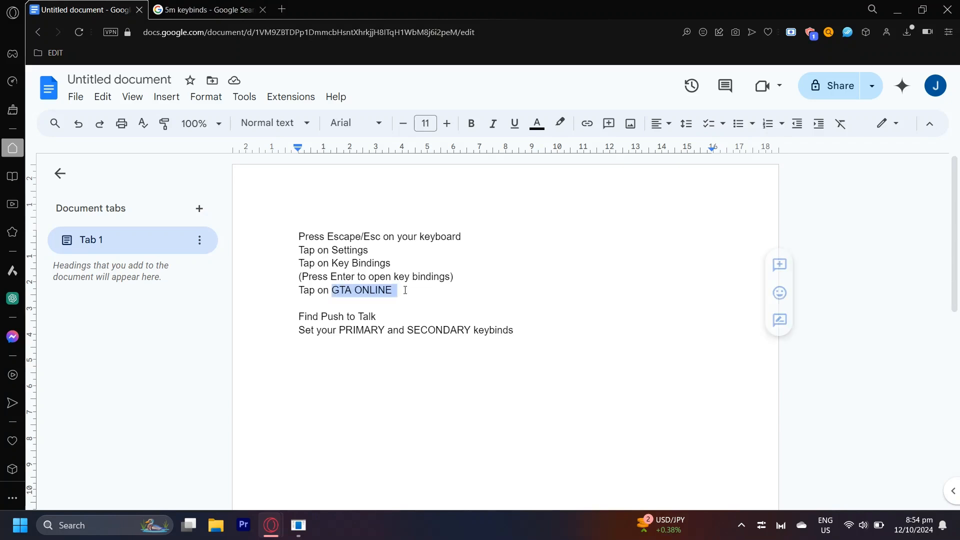
left_click(299, 303)
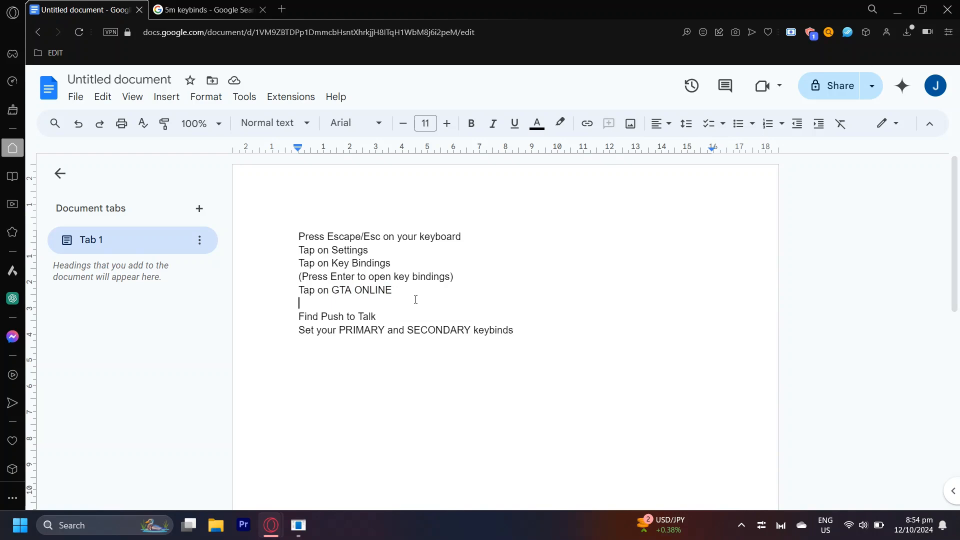
left_click(205, 9)
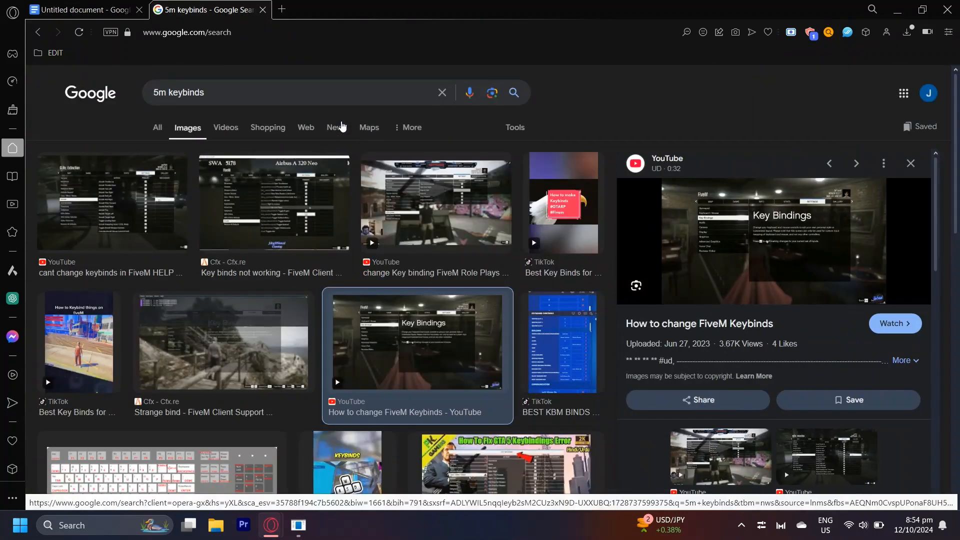
Preview the hippychilli FiveM GTA Online Push to Talk screenshot, then return to the steps document.
left_click(273, 201)
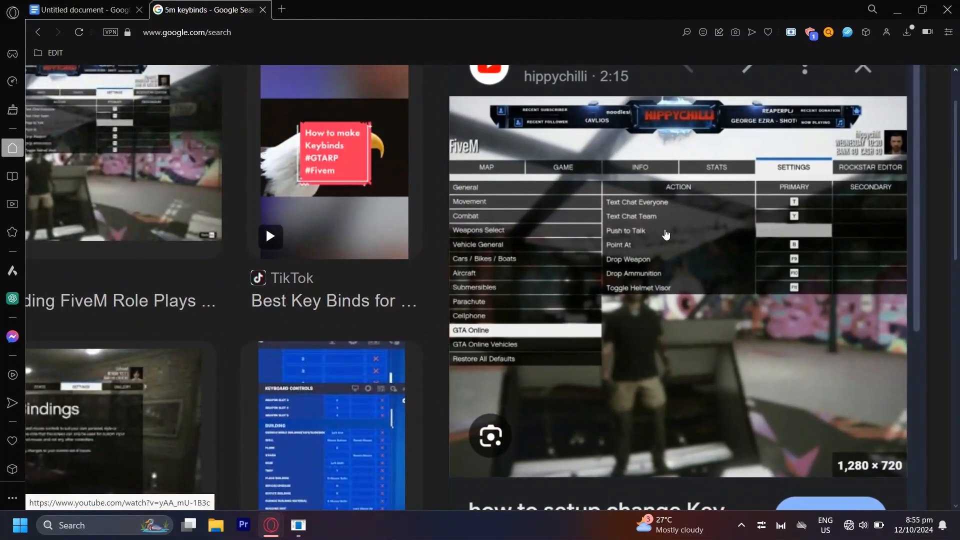
mouse_move(815, 231)
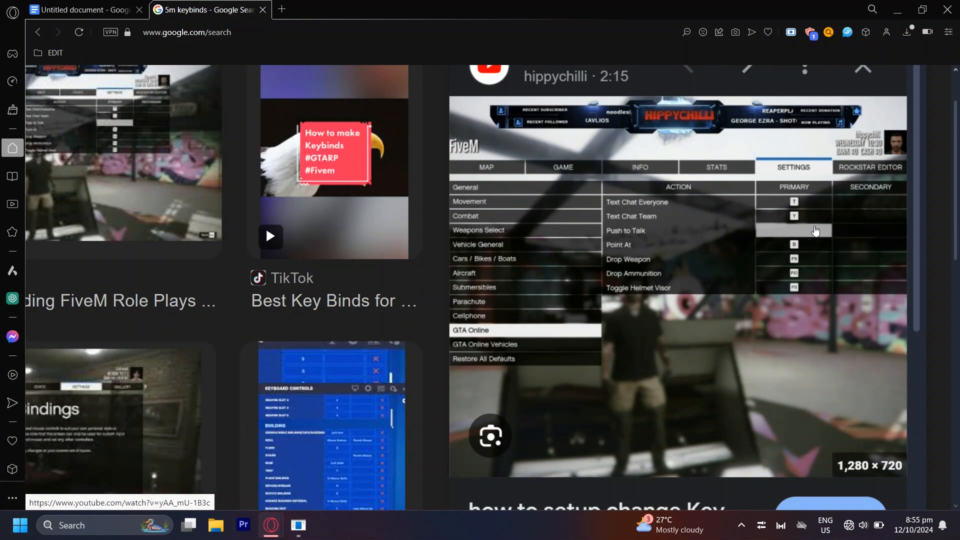
mouse_move(792, 235)
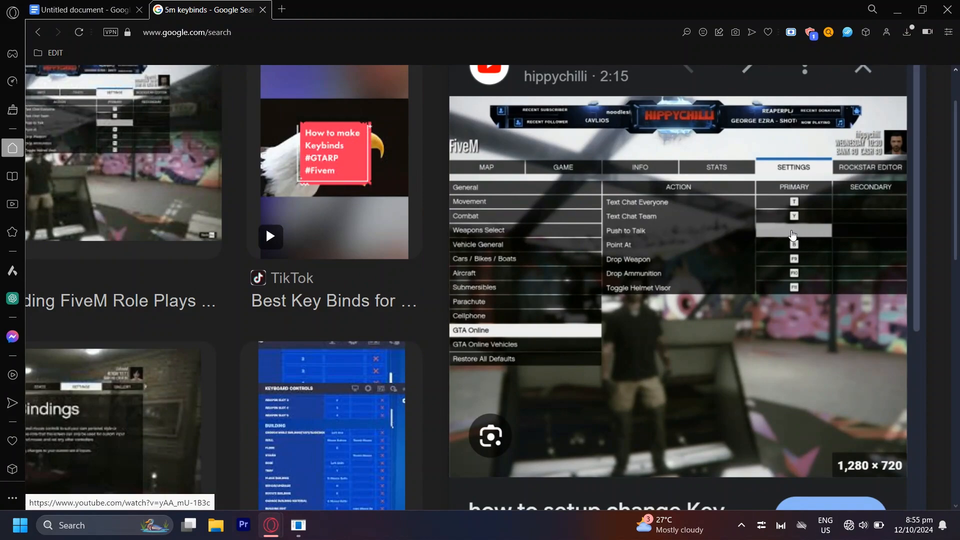
mouse_move(796, 234)
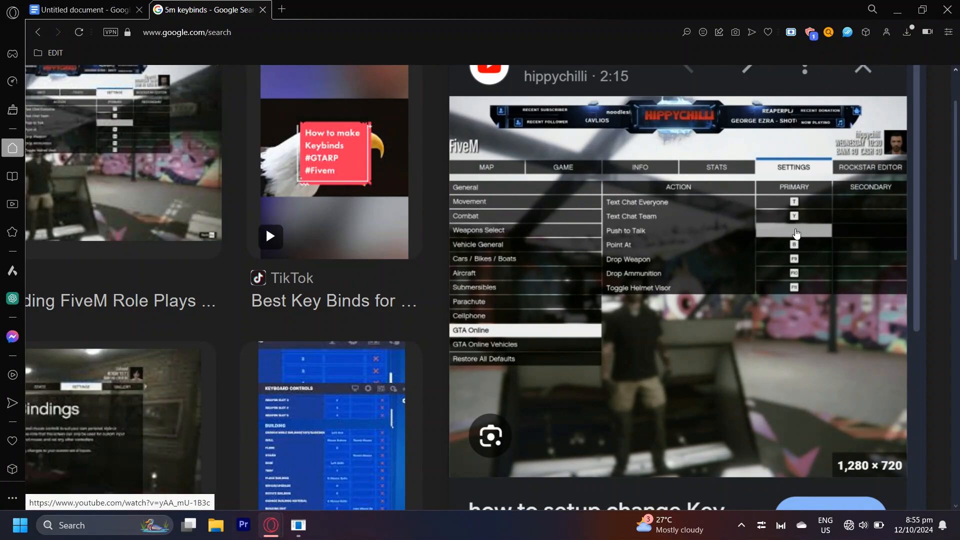
left_click(83, 9)
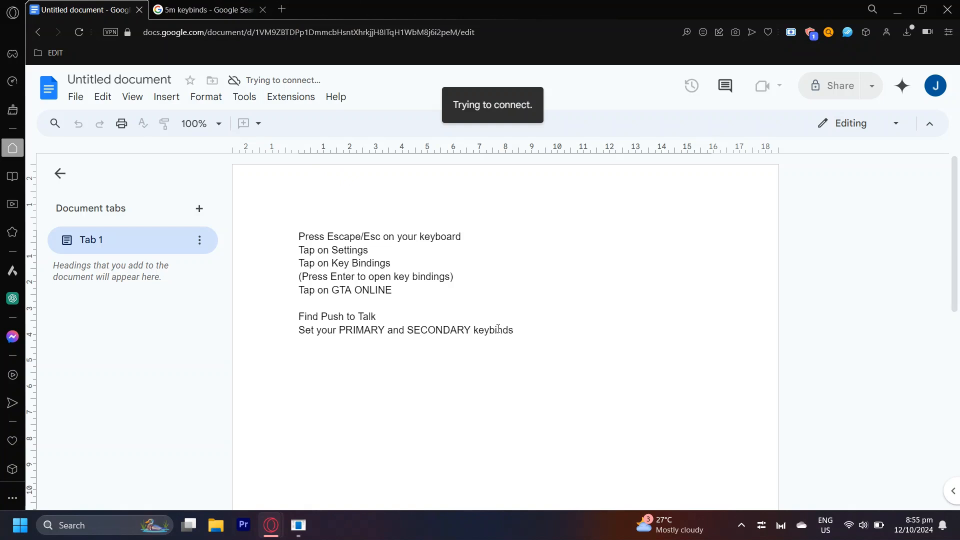
left_click(319, 303)
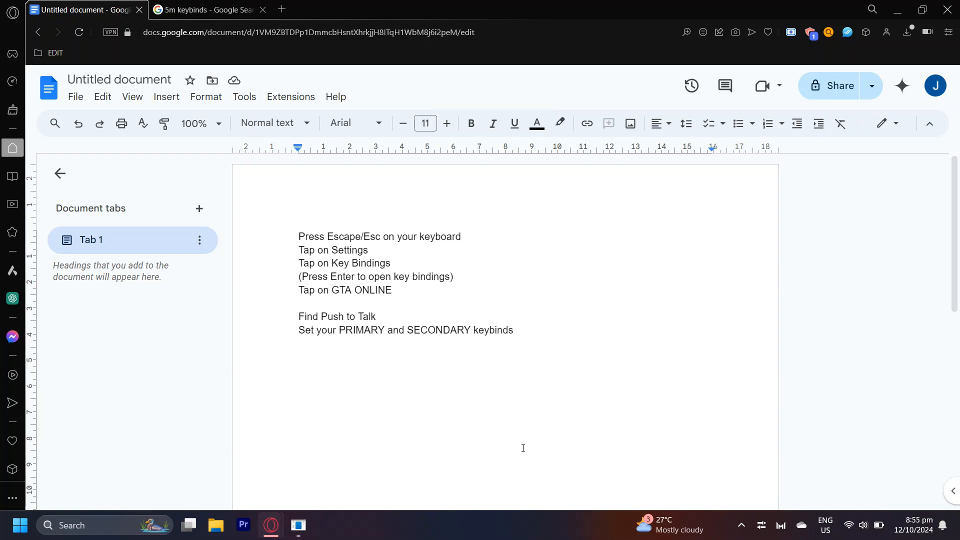
mouse_move(555, 305)
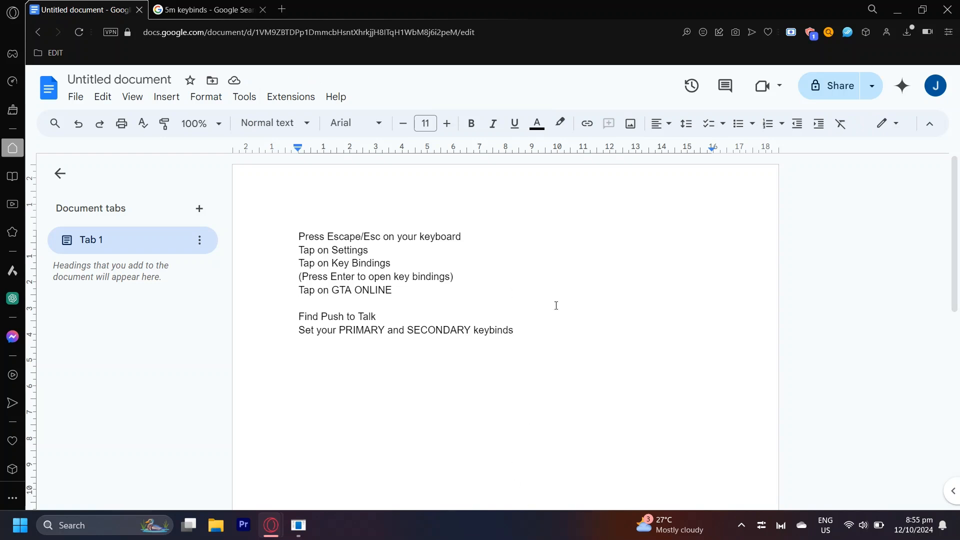
left_click(298, 302)
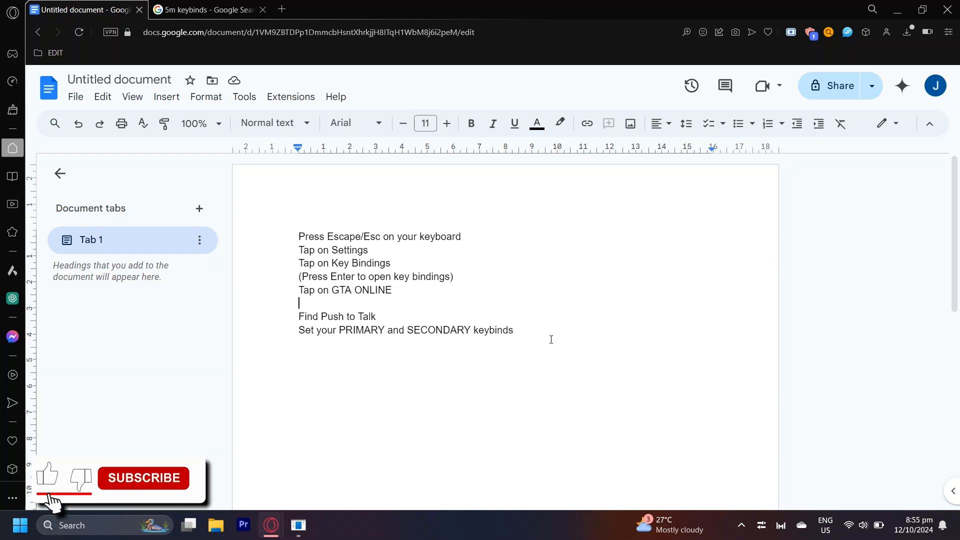
left_click(144, 478)
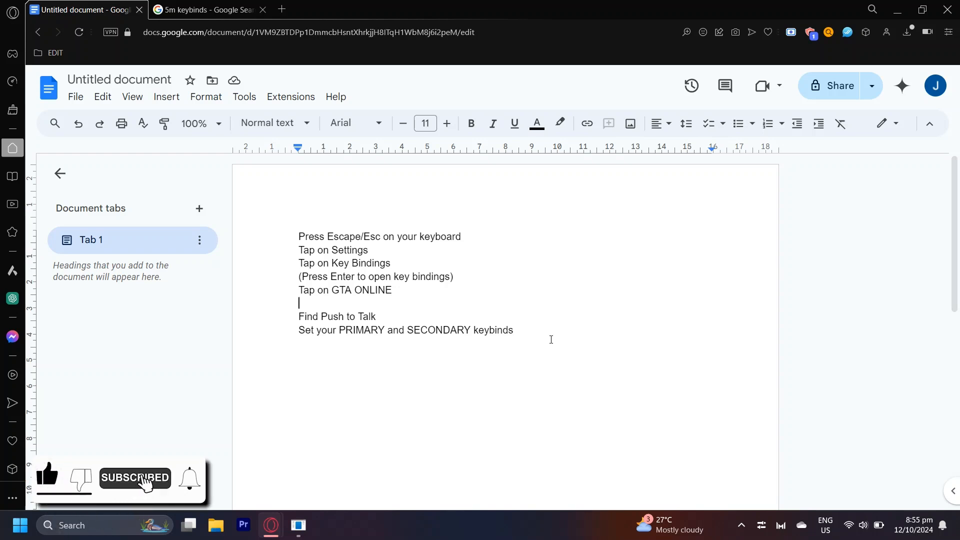